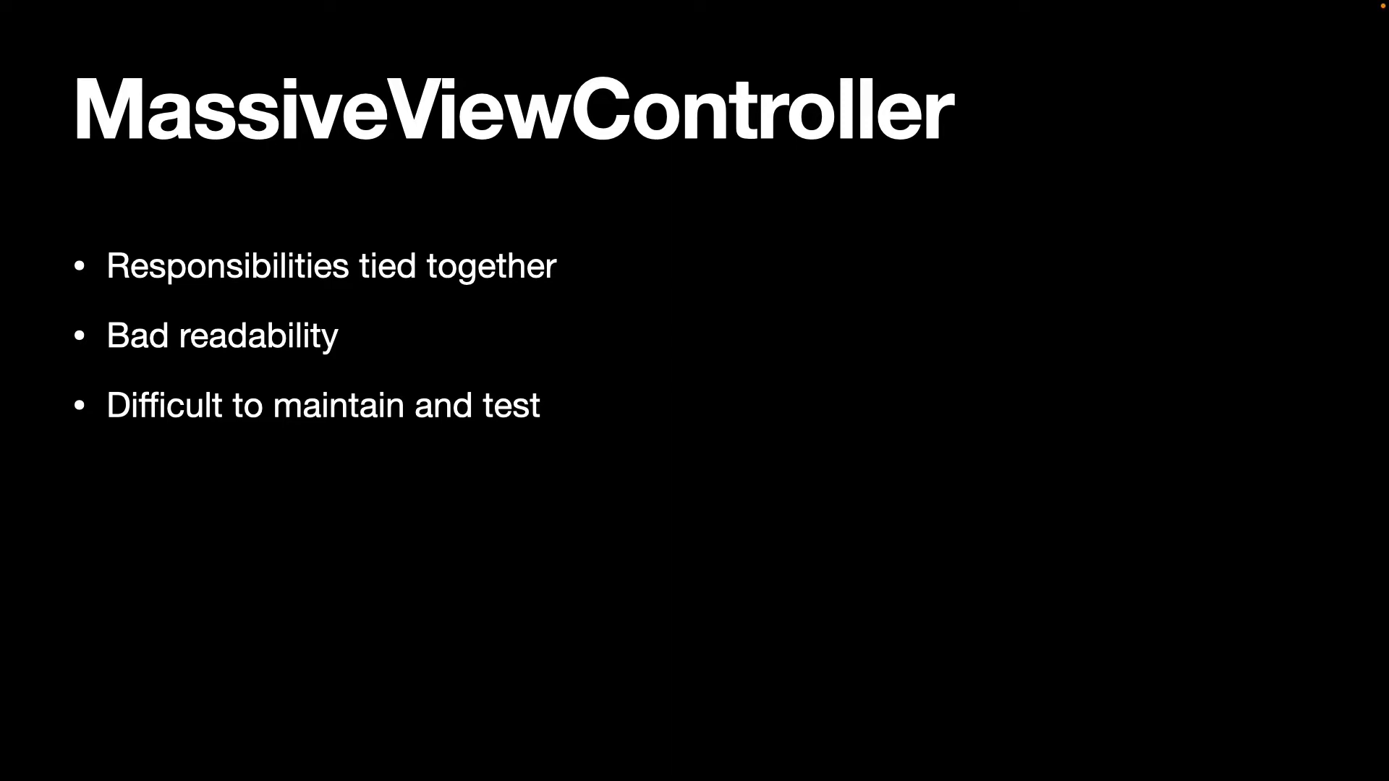
Advance the slideshow from the MassiveViewController bullets to the AppDelegate responsibilities diagram.
key(Right)
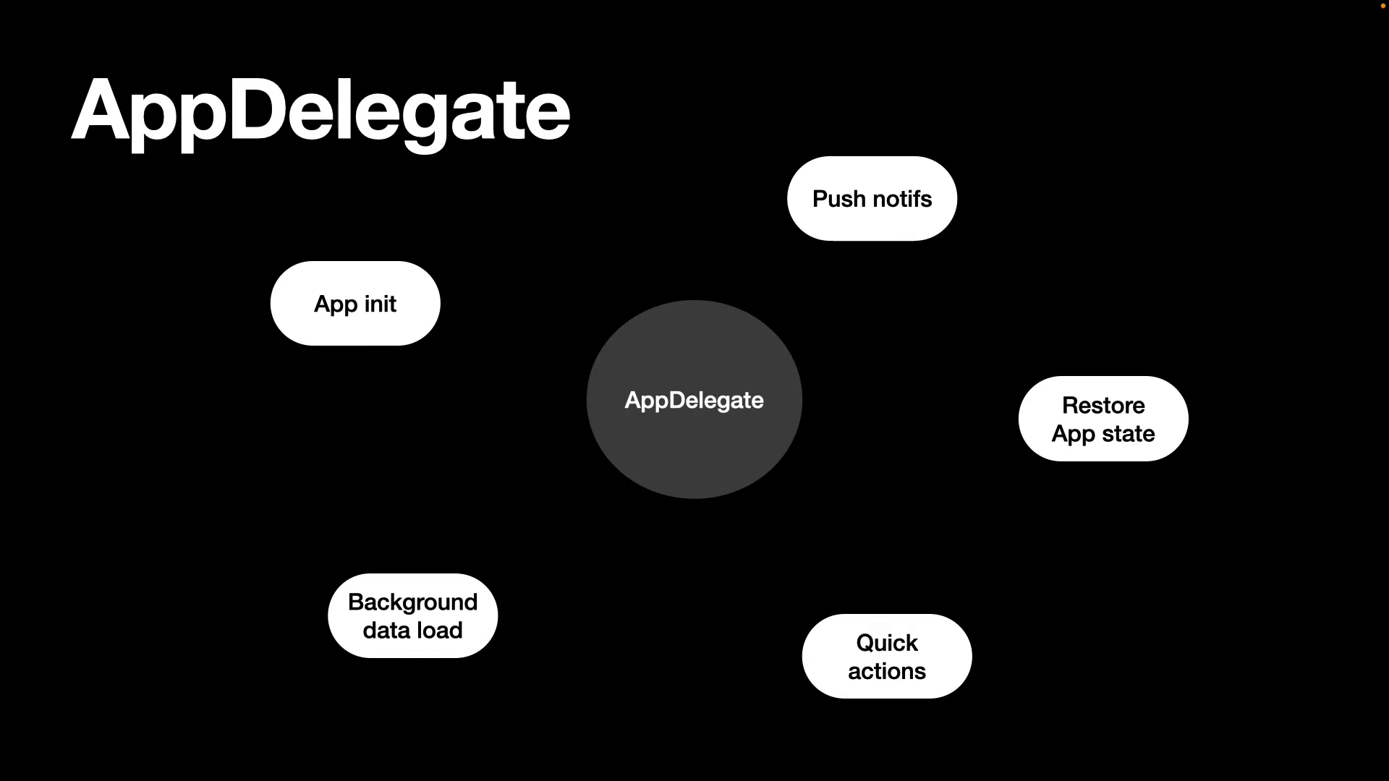
key(Right)
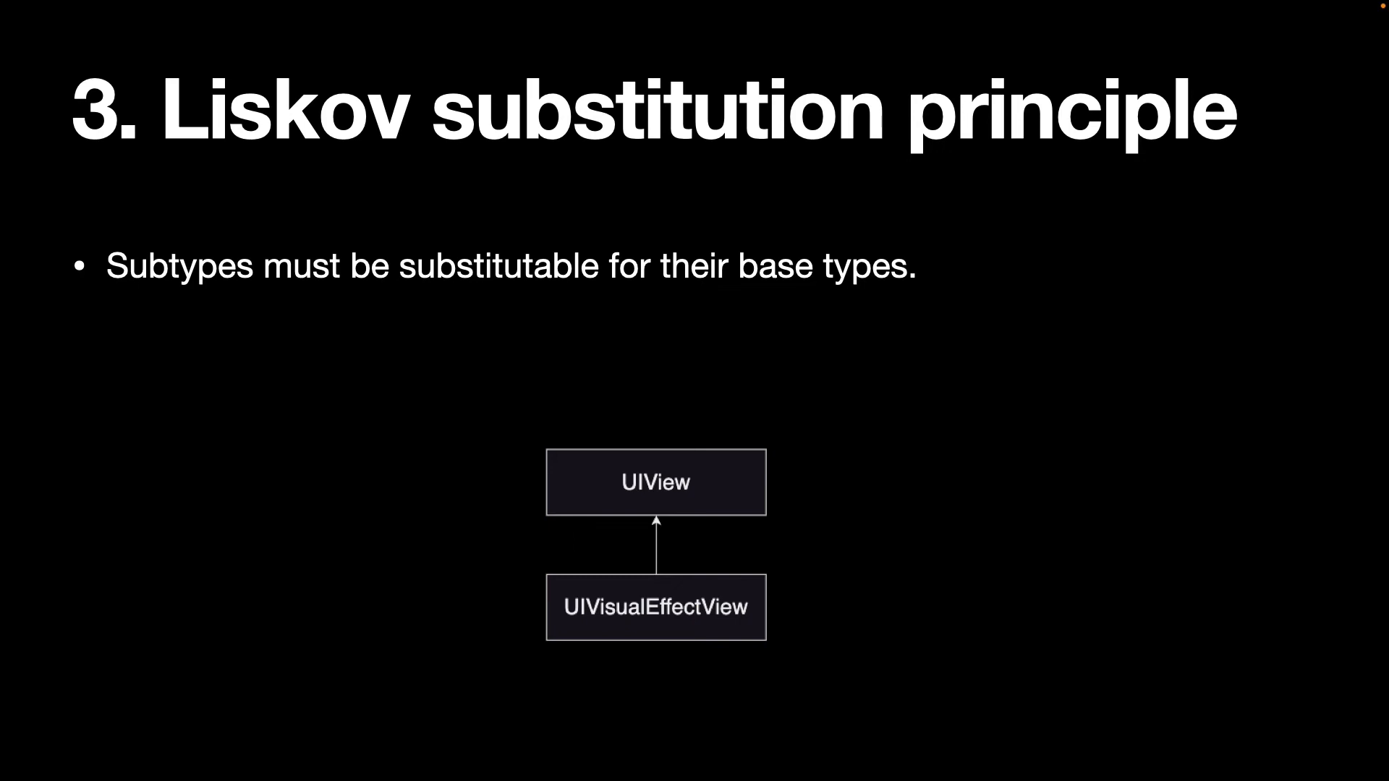
Advance from Liskov substitution to the Interface segregation slide about clients and unused interfaces.
key(Right)
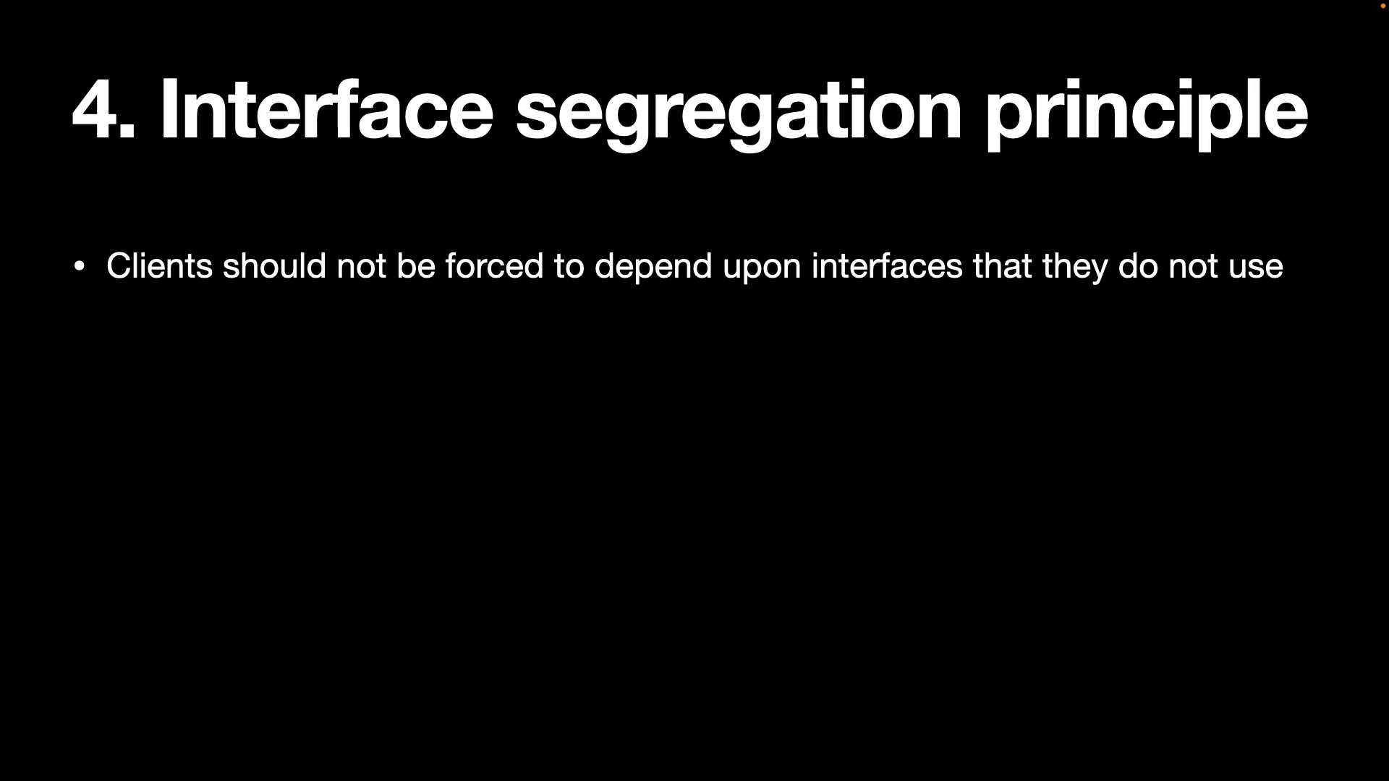